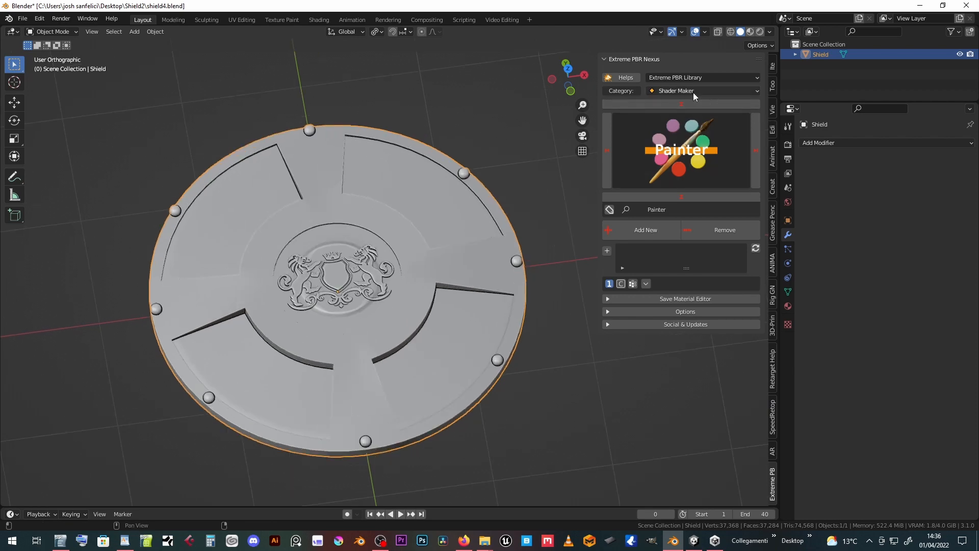
Apply the 2k Wood Planks Beige 012 material to the shield and rescale its texture
left_click(701, 90)
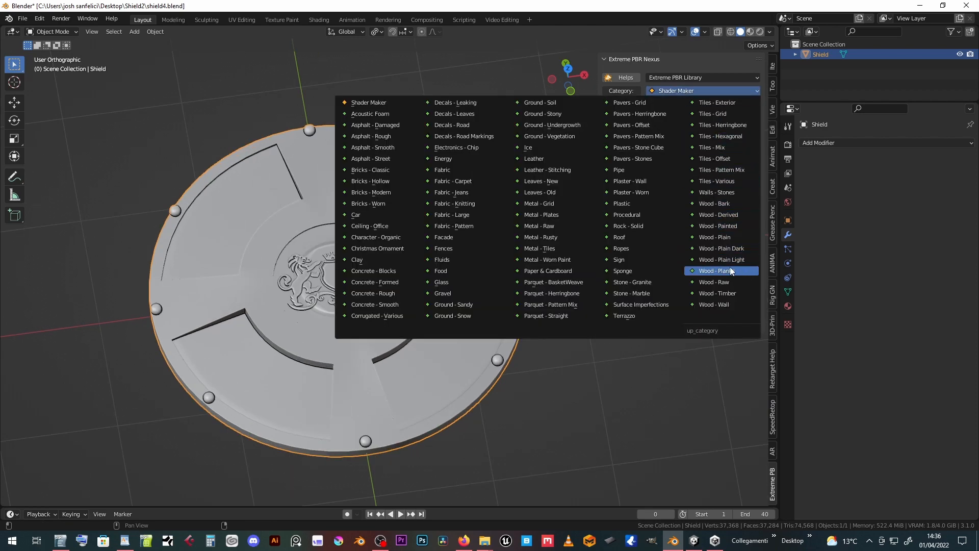
left_click(713, 271)
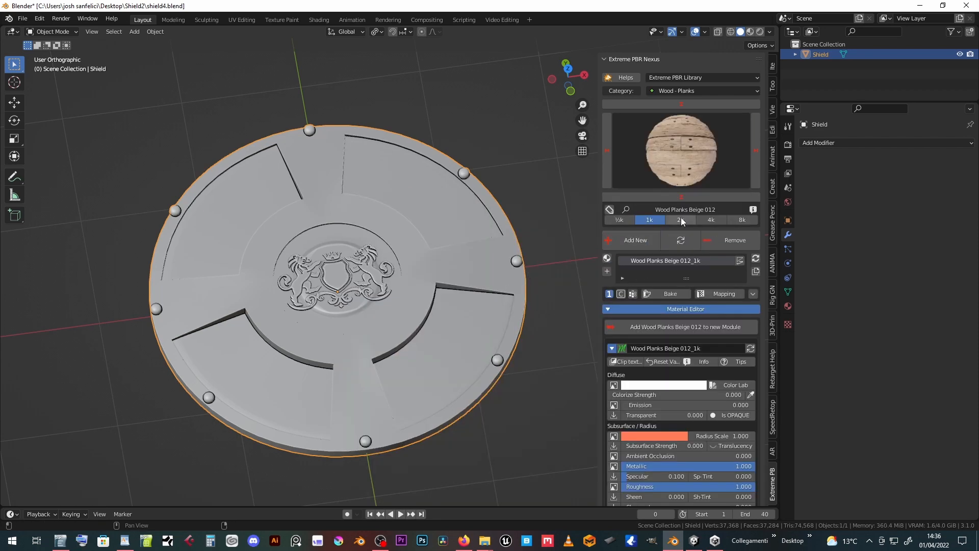
left_click(679, 219)
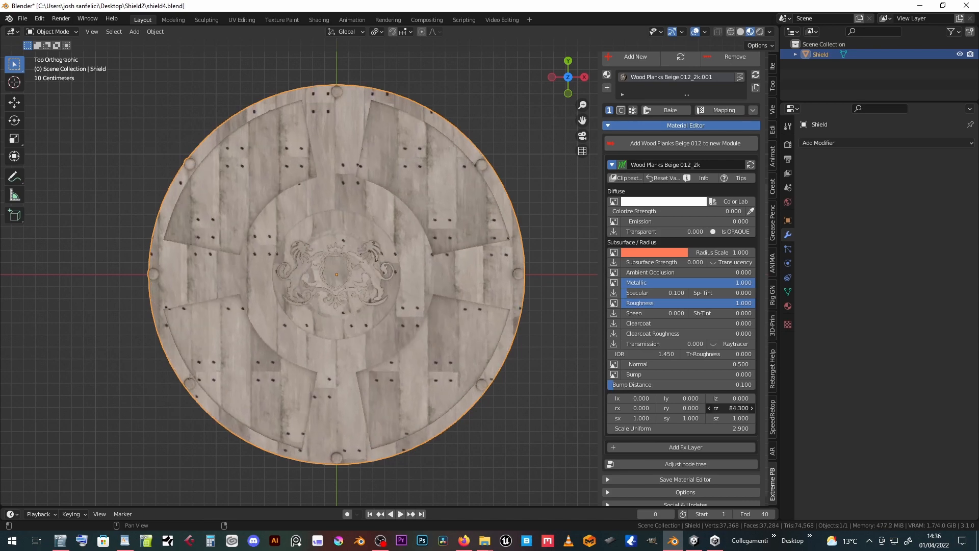
left_click_drag(734, 408, 736, 408)
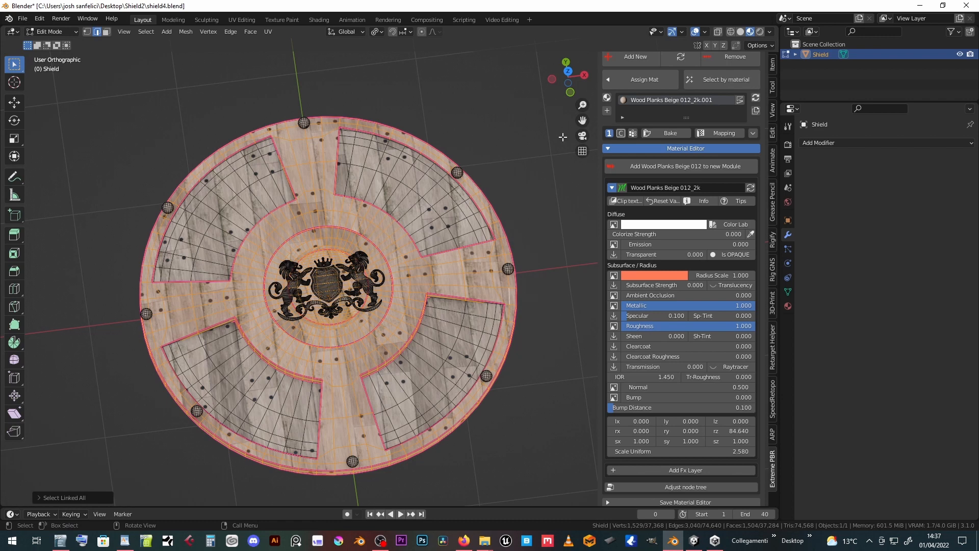
Apply Grunge Metal 001 from Metal - Raw to the selected rim, cross and ring faces
left_click(701, 91)
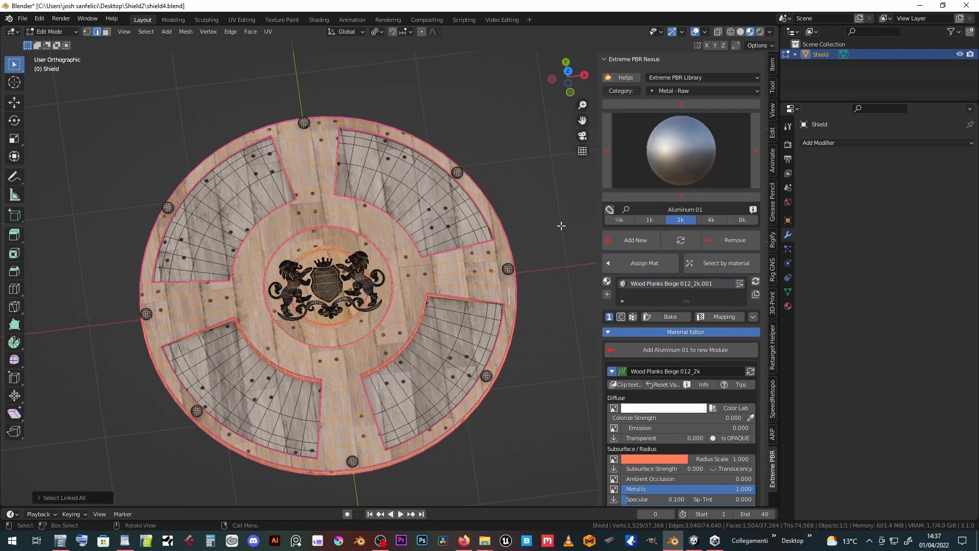
left_click(680, 150)
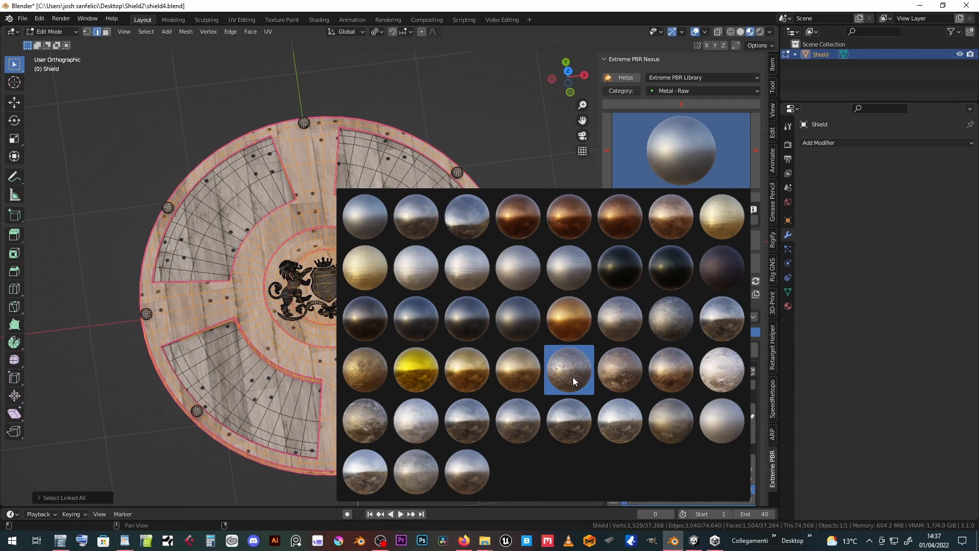
left_click(568, 369)
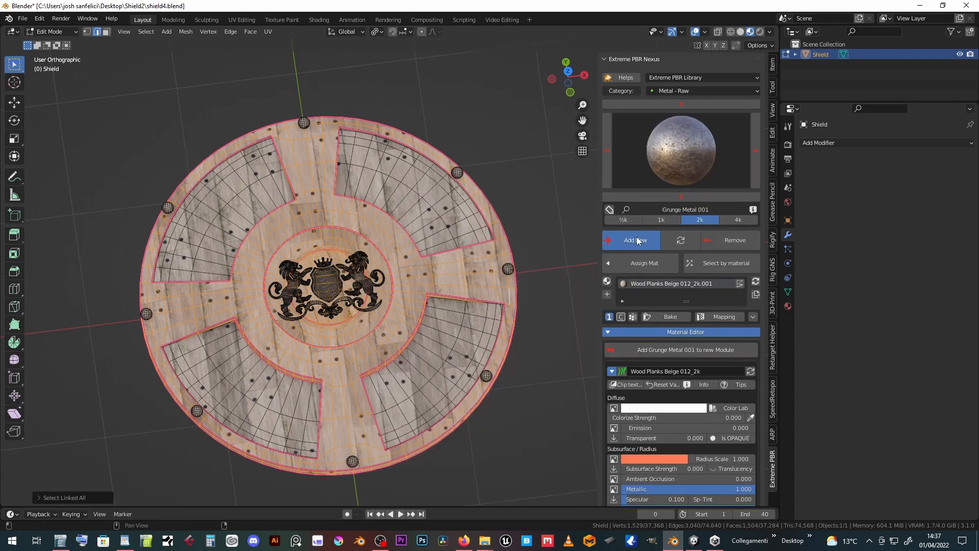
left_click(635, 240)
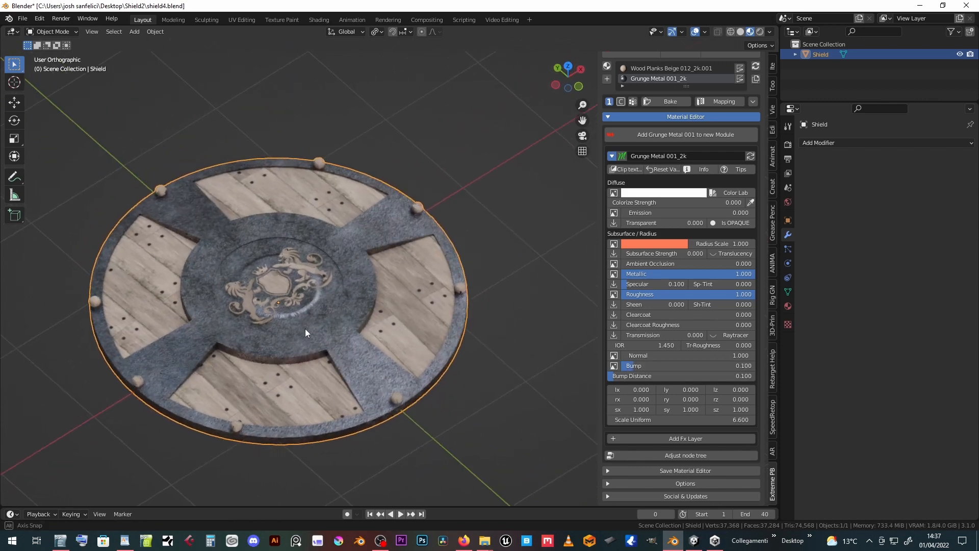
left_click_drag(306, 331, 337, 294)
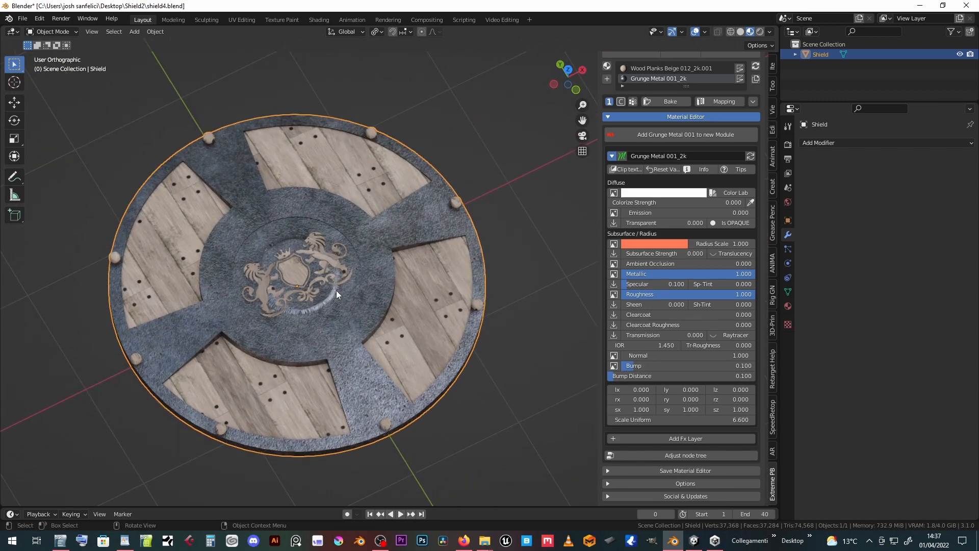
key("Tab")
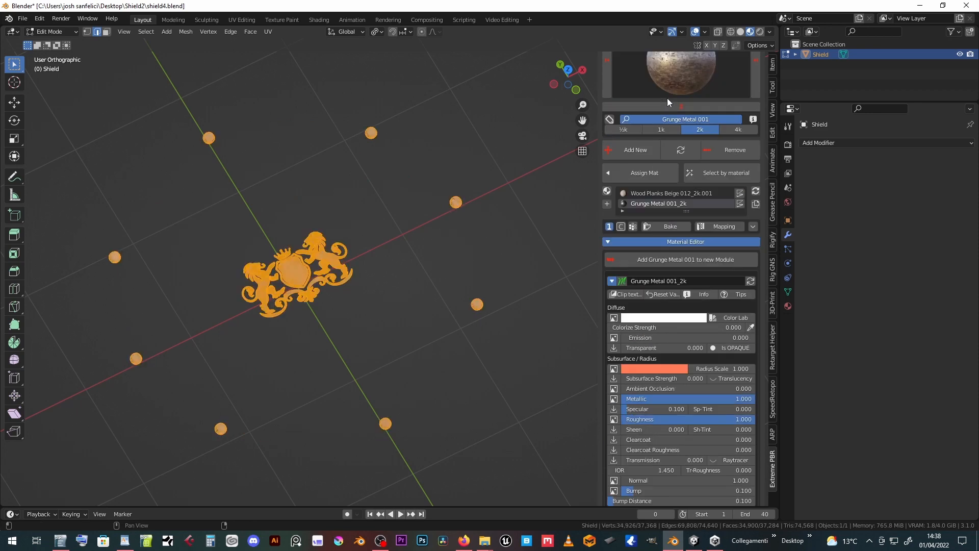
Assign the Bronze 03 material to the selected emblem and edge studs
left_click(679, 78)
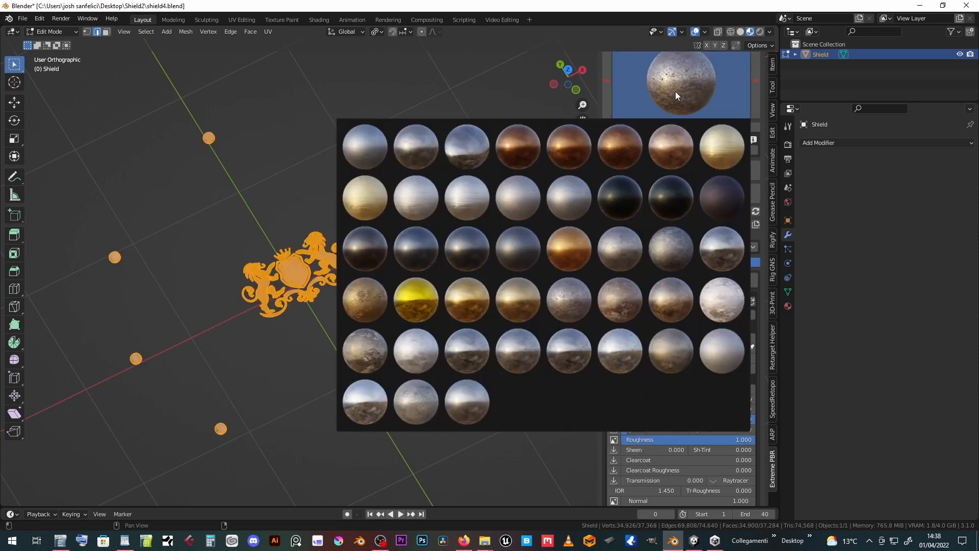
left_click(619, 147)
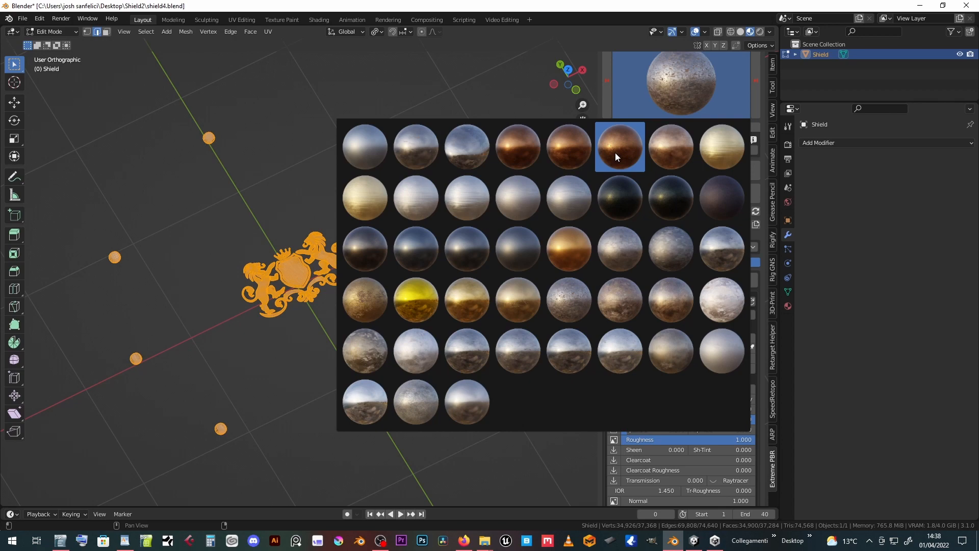
left_click(619, 146)
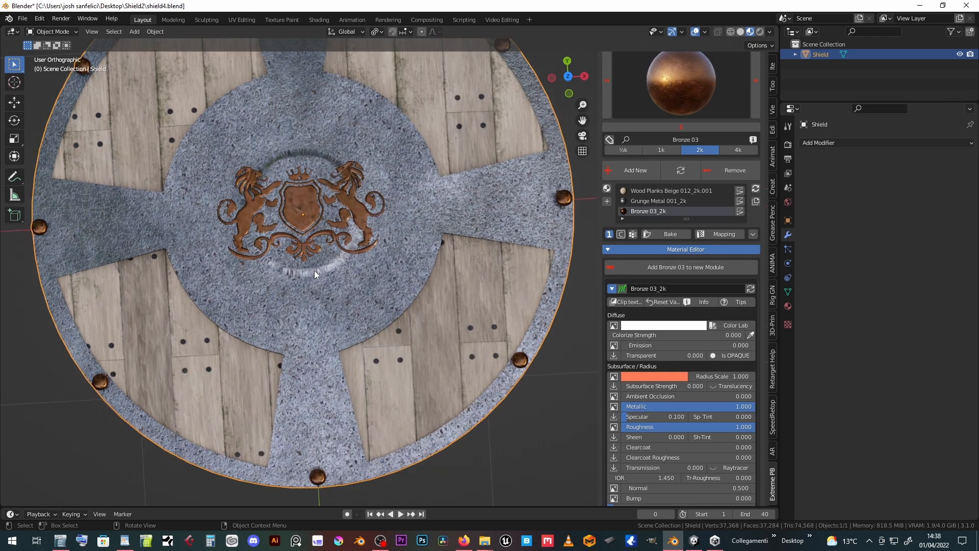
key("Tab")
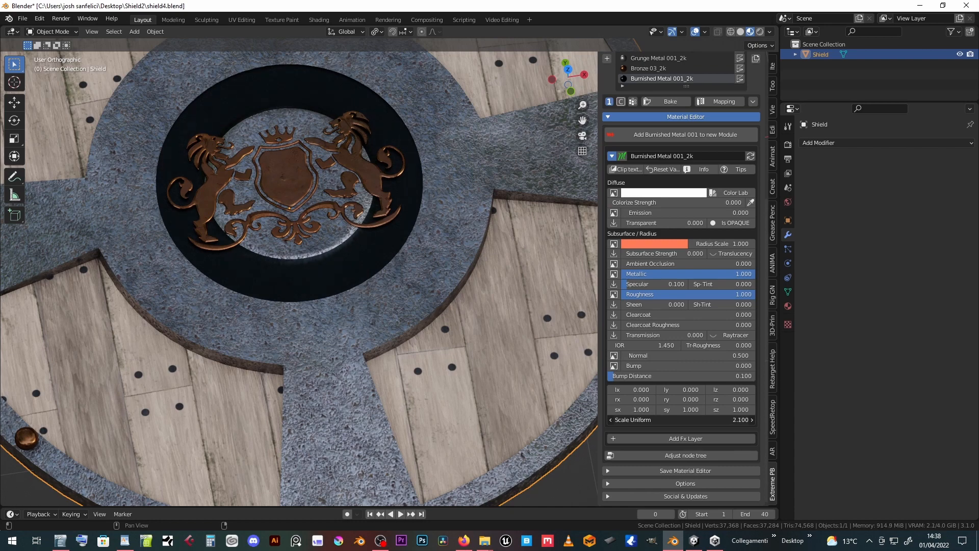
Strengthen the burnished metal bump, rescale the bronze texture, and fine-tune the wood planks bump
left_click_drag(637, 365, 659, 366)
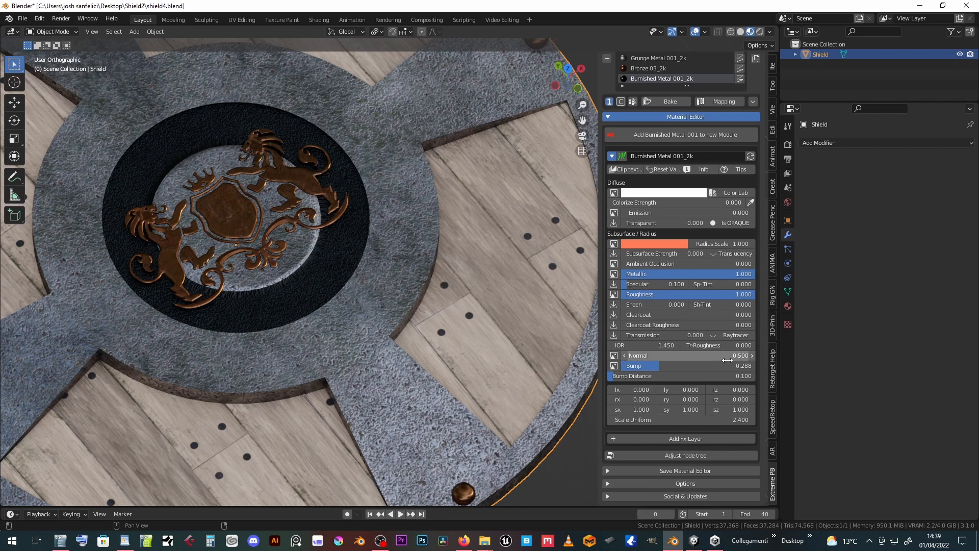
left_click_drag(637, 355, 737, 355)
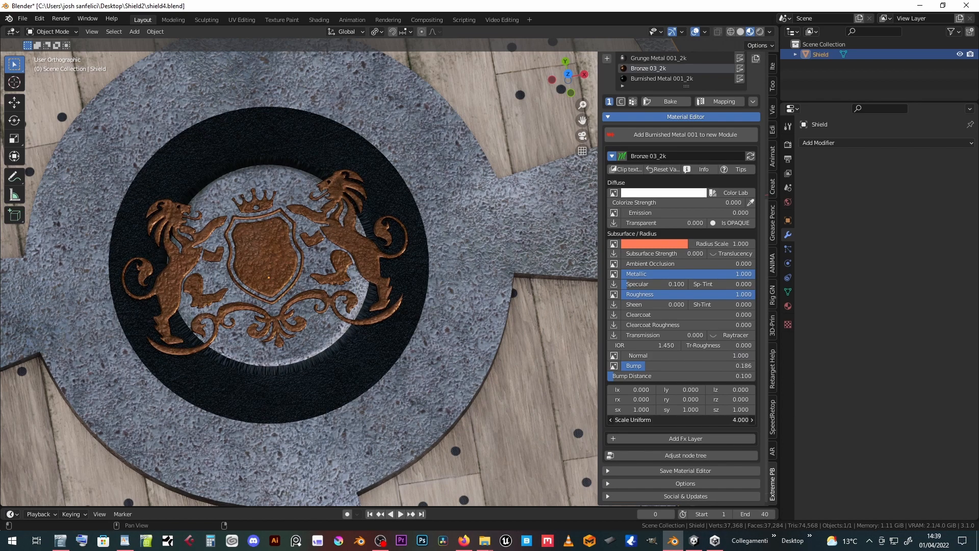
left_click_drag(680, 420, 743, 419)
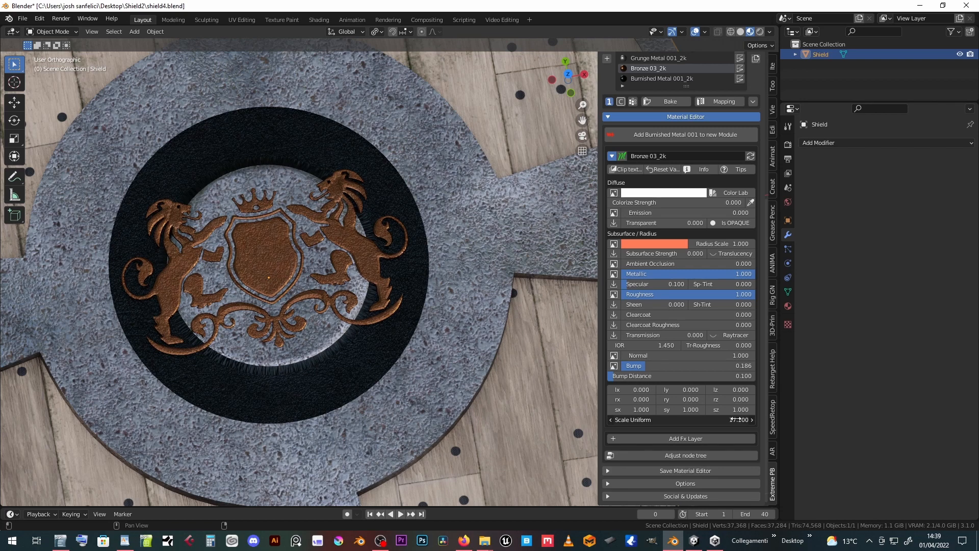
left_click(631, 365)
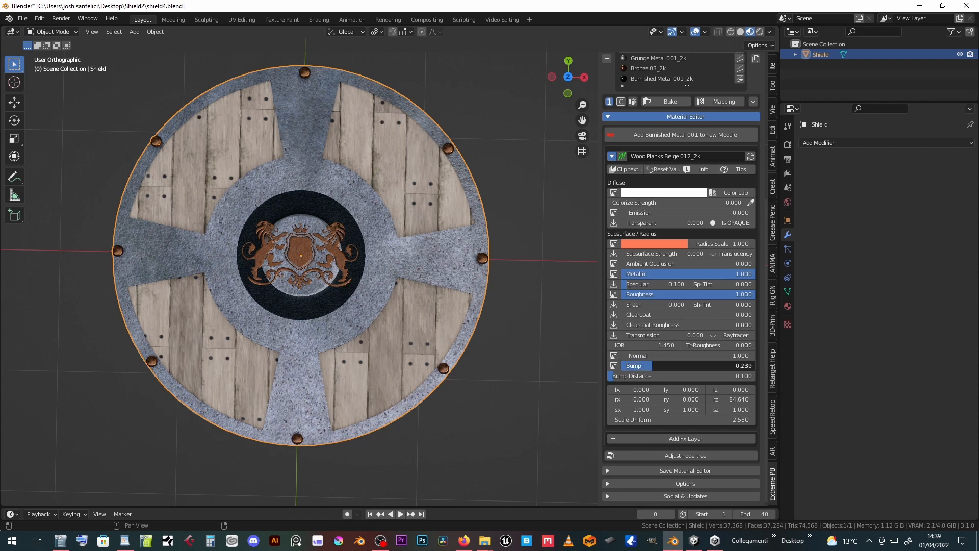
left_click_drag(655, 365, 709, 365)
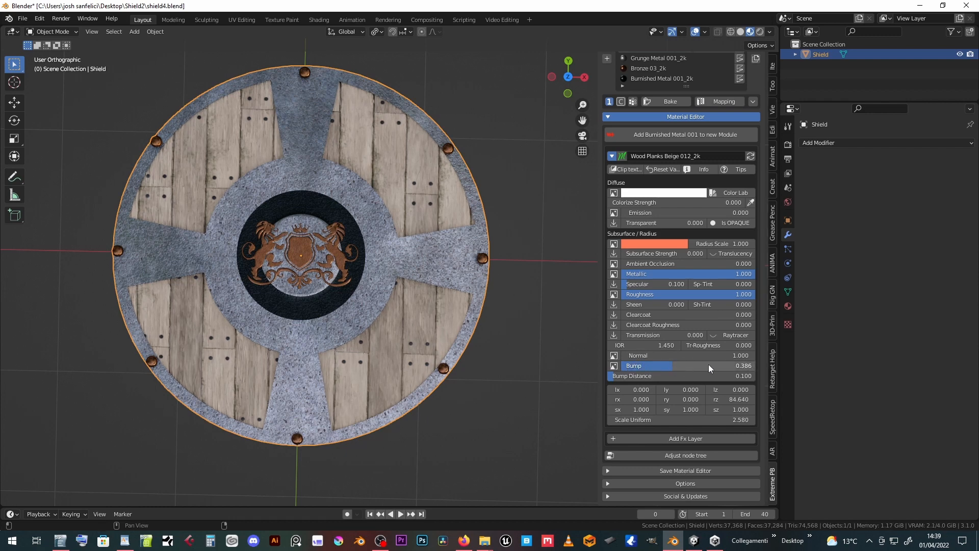
left_click_drag(709, 365, 664, 365)
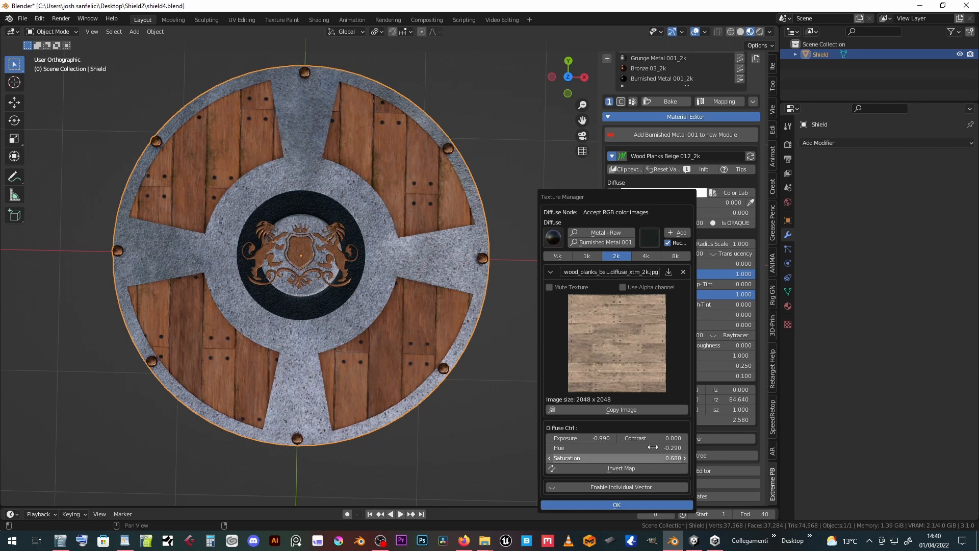
Shift the wood planks' diffuse hue toward reddish-brown and confirm the colour adjustments
left_click_drag(600, 437, 575, 437)
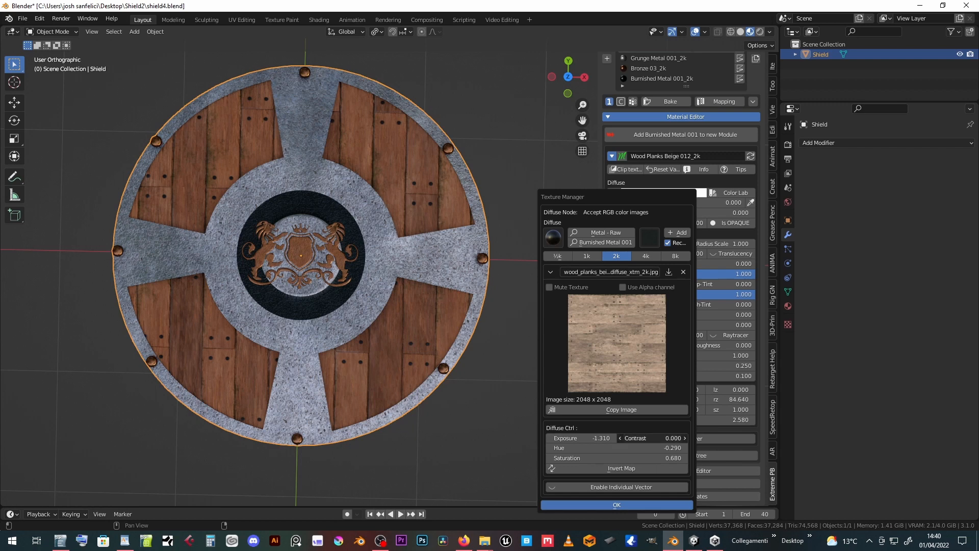
left_click(662, 437)
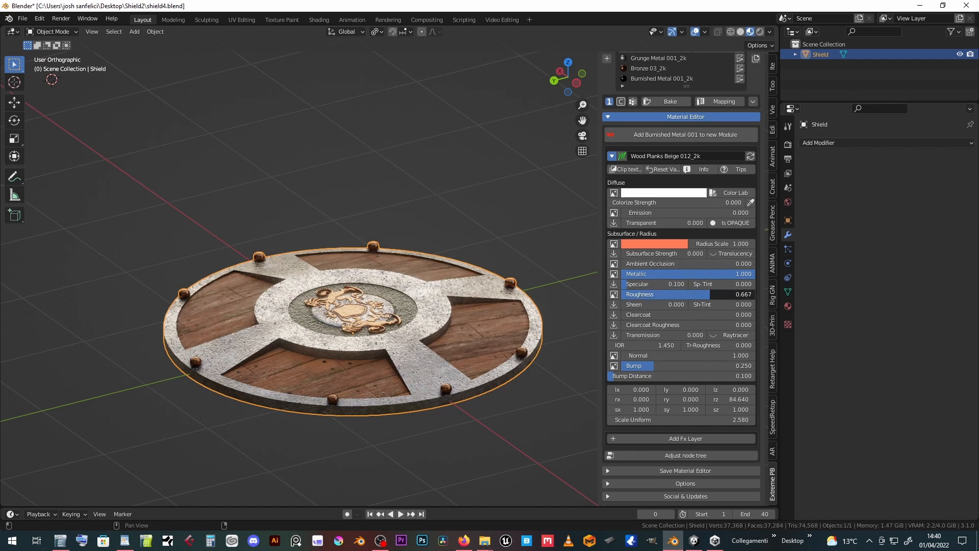
Raise the wood planks' roughness, then adjust roughness for grunge metal and bronze
left_click_drag(687, 294, 718, 294)
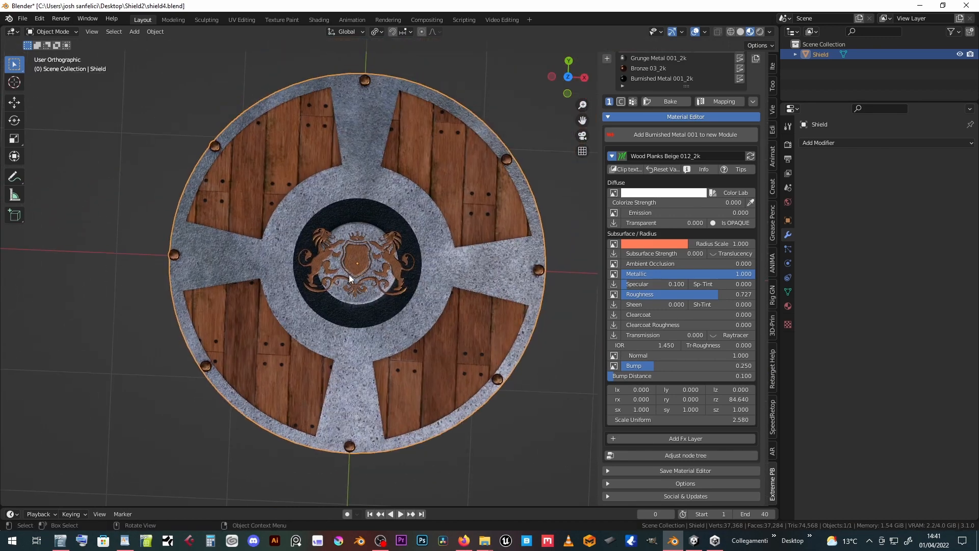
left_click(658, 139)
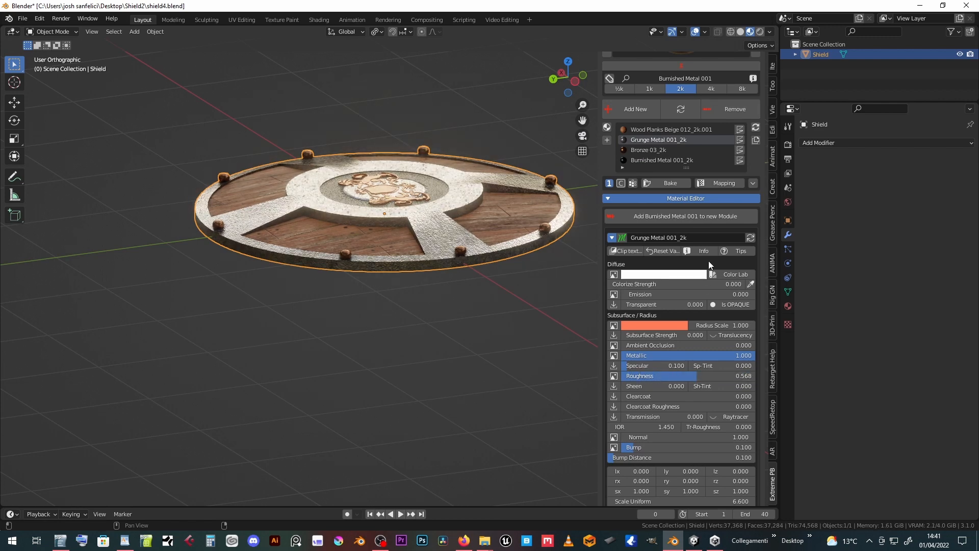
left_click(649, 150)
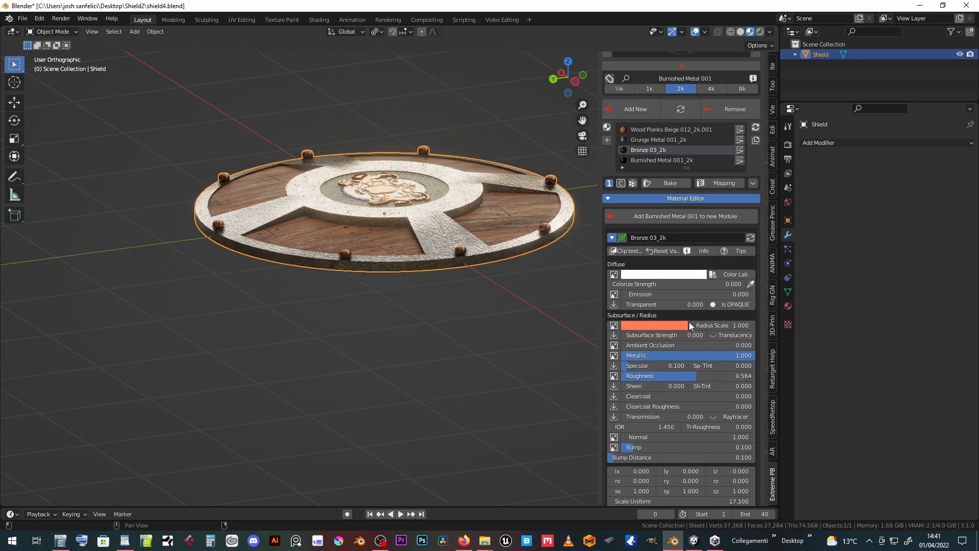
left_click(662, 160)
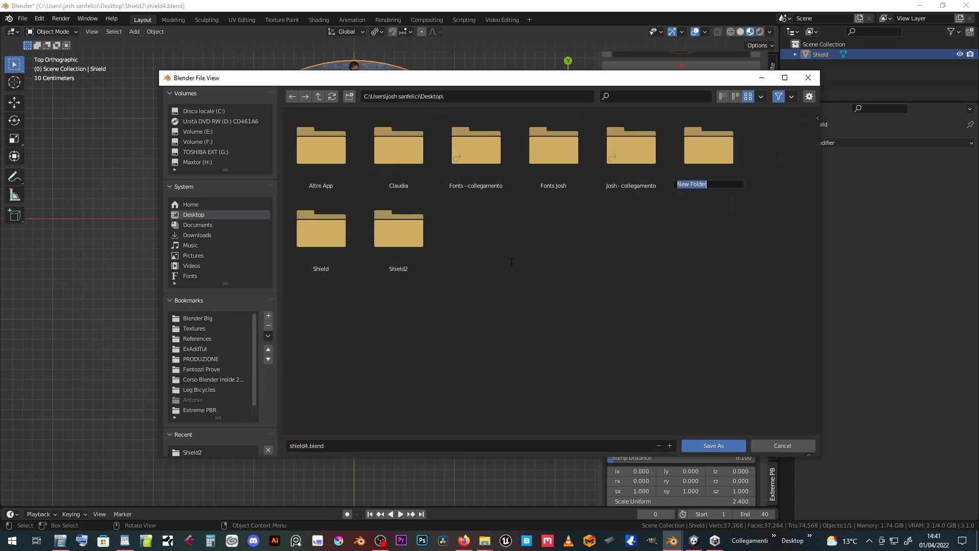
Name the new Desktop folder Shield4 and save shield4.blend into it
type("Shield")
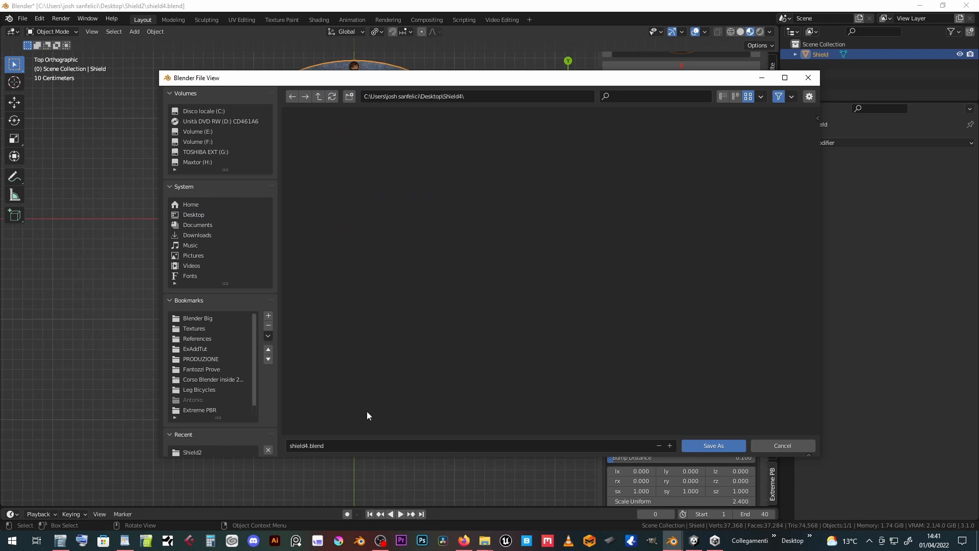
left_click(713, 445)
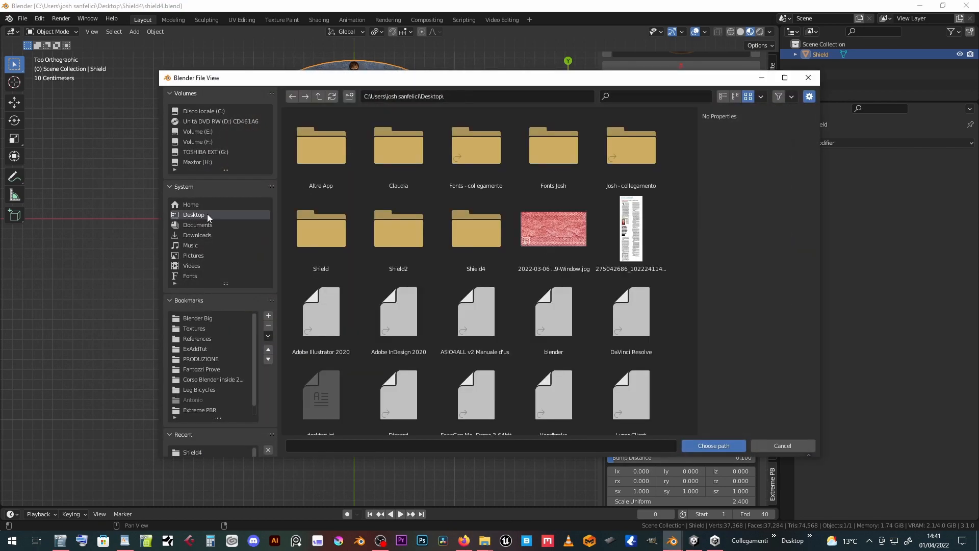
Inside Shield4, make an 'Export shield' folder and choose it as the bake path
double_click(475, 228)
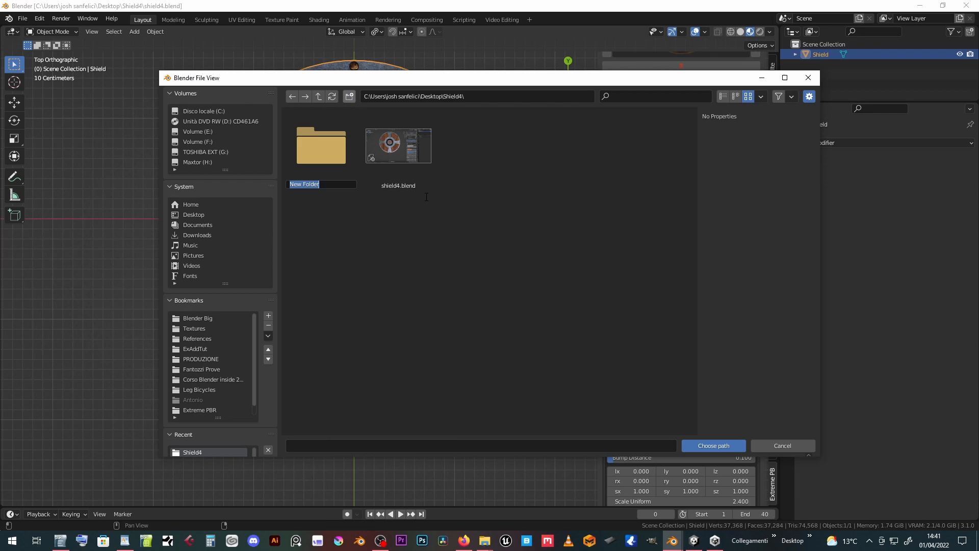
type("Export")
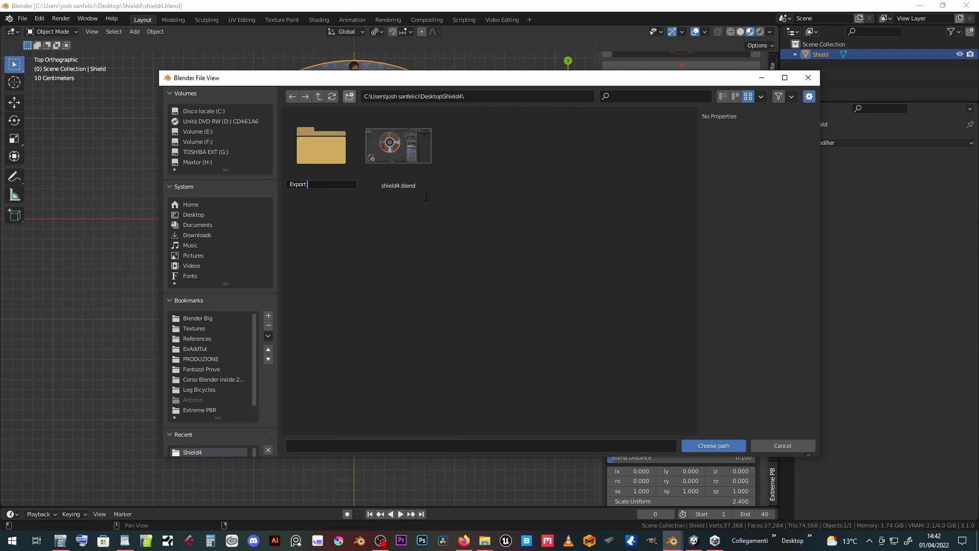
type("shield")
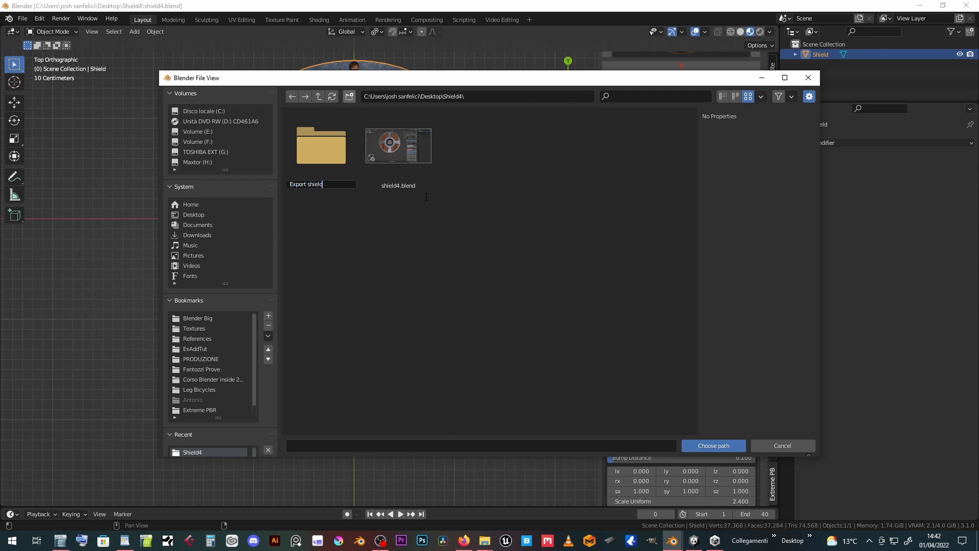
double_click(320, 145)
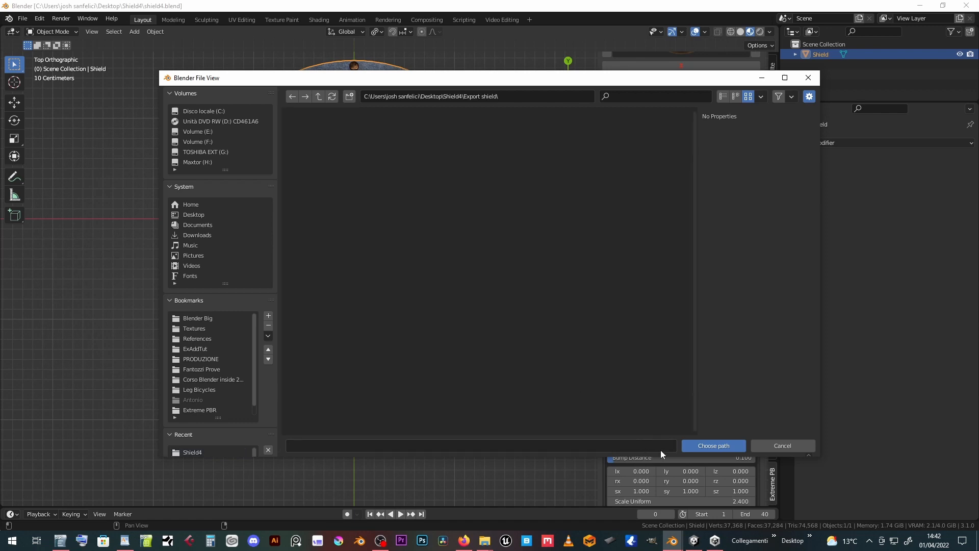
left_click(713, 445)
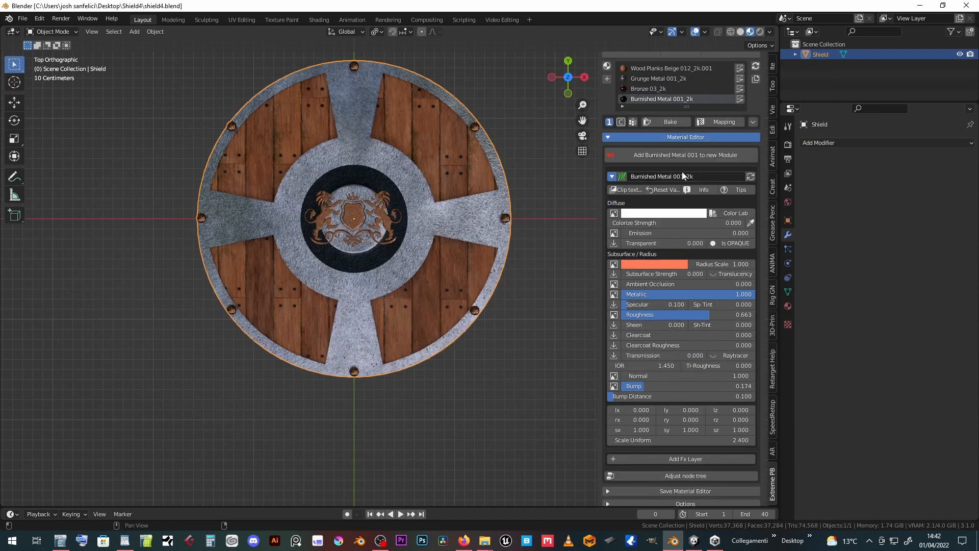
Run the bake with Diffuse, Metallic, Normal, Roughness and Export FBX Object enabled
left_click(669, 122)
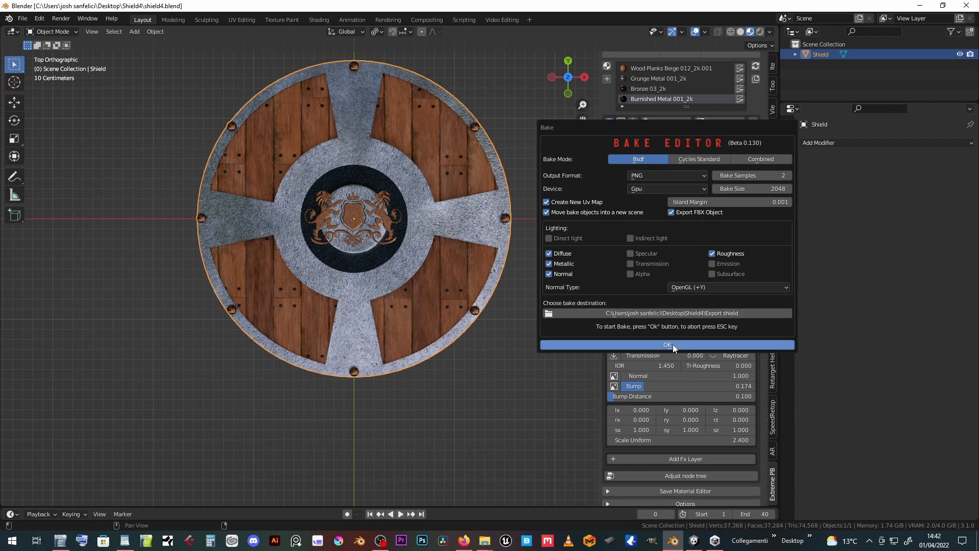
left_click(666, 345)
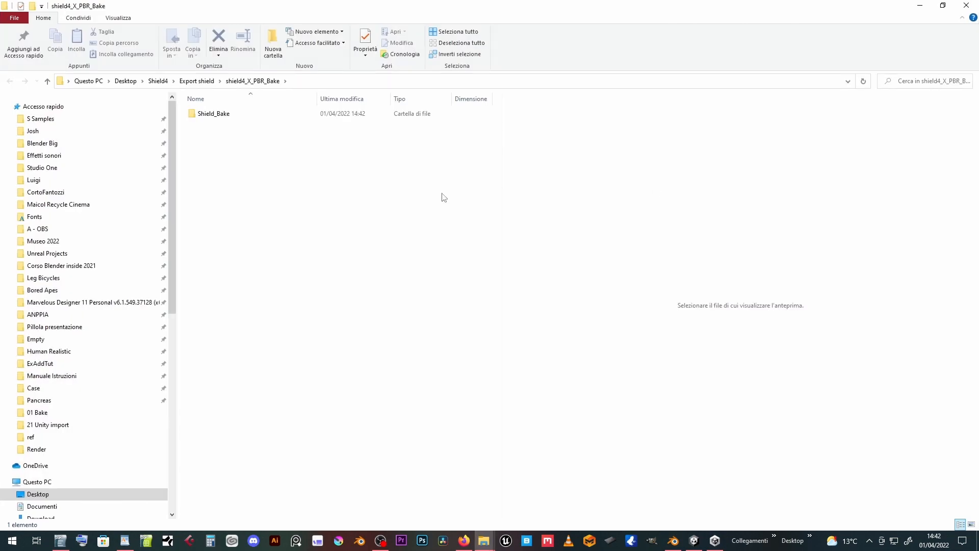
Open Shield_Bake to view the FBX and its diffuse, metallic, normal and roughness PNGs
double_click(213, 113)
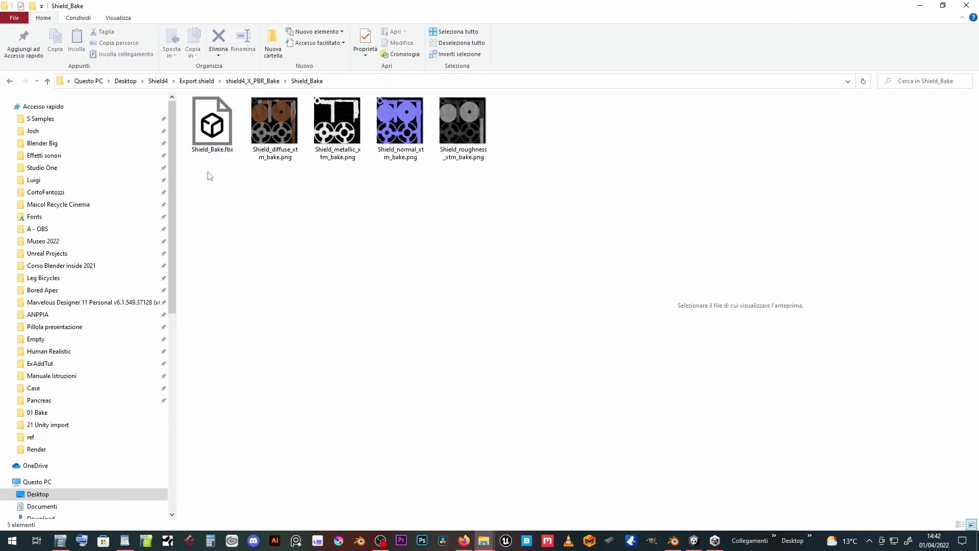
right_click(392, 122)
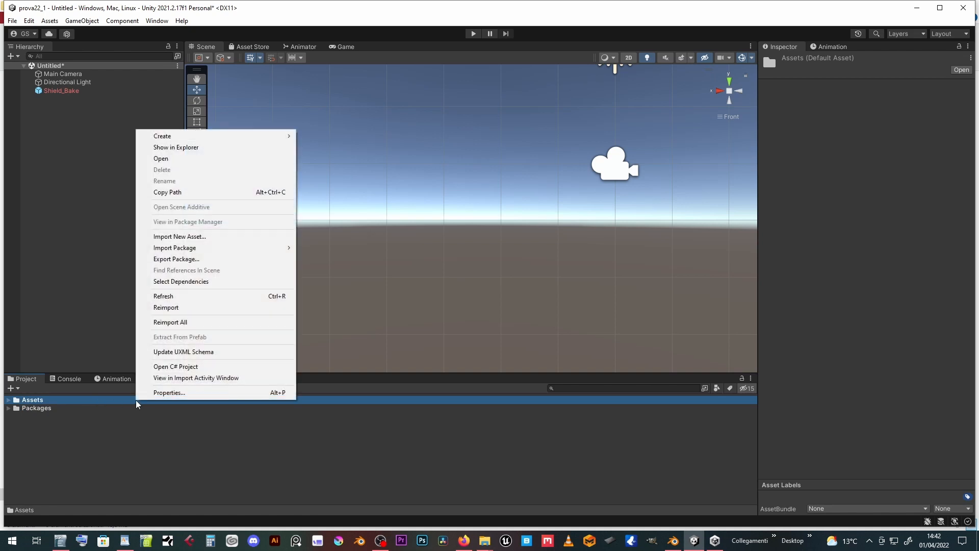
Make a new Assets folder named Shield 4 and show it in File Explorer
left_click(162, 135)
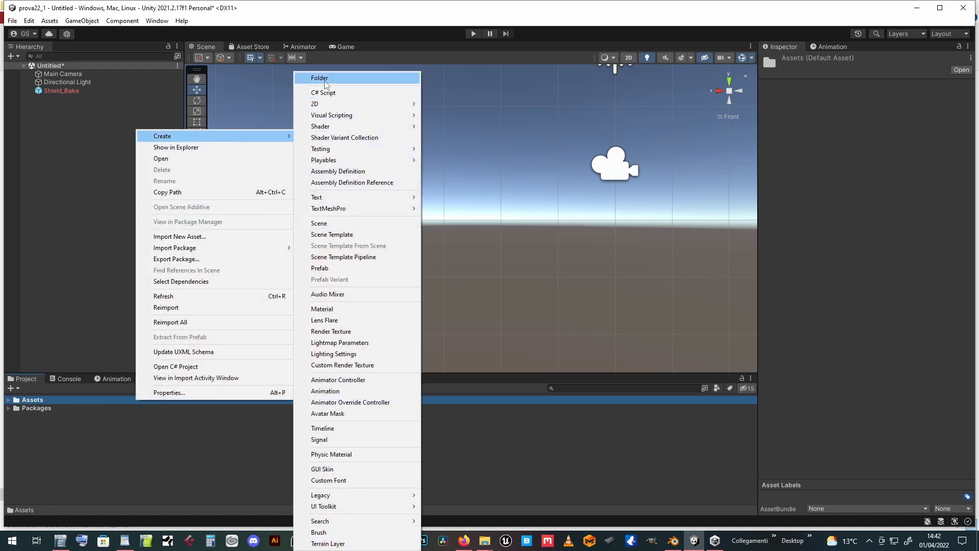
left_click(319, 78)
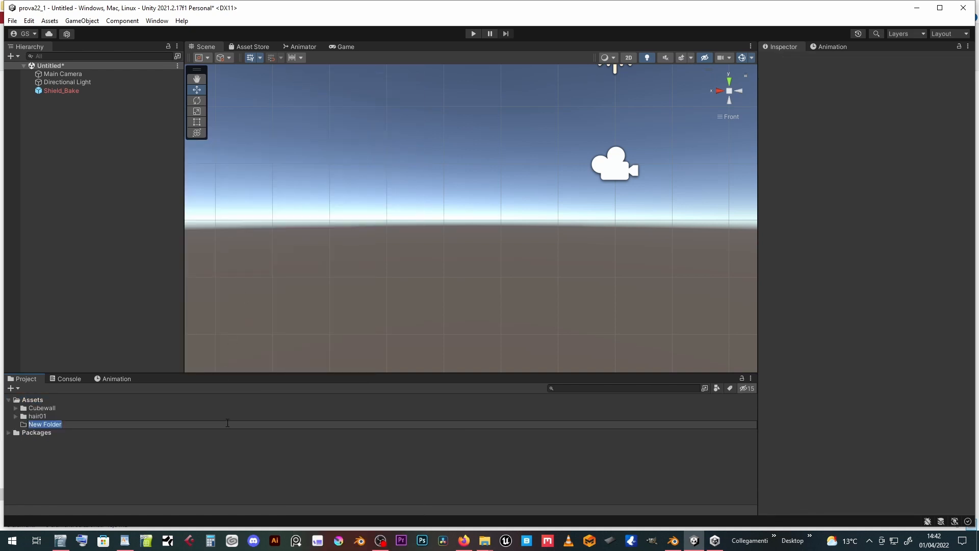
type("Shield 4")
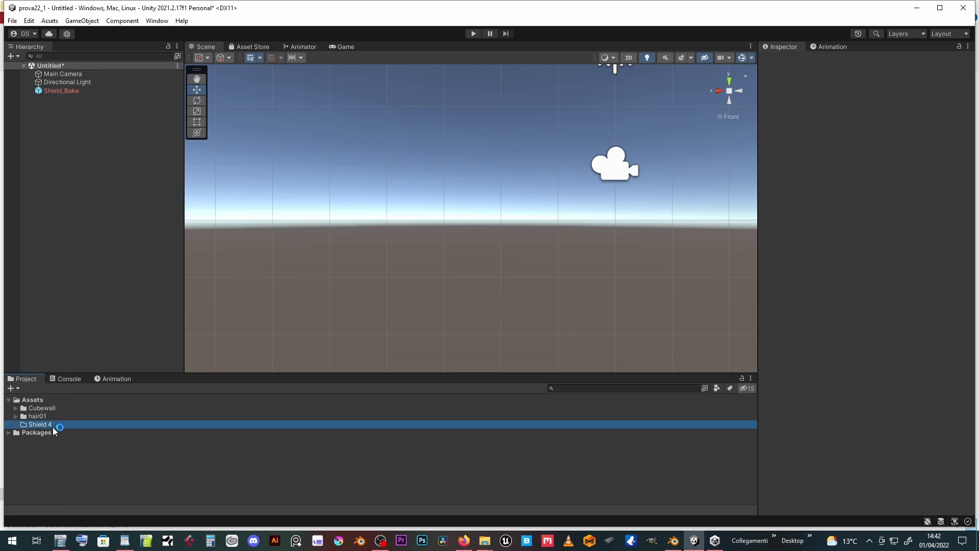
right_click(39, 424)
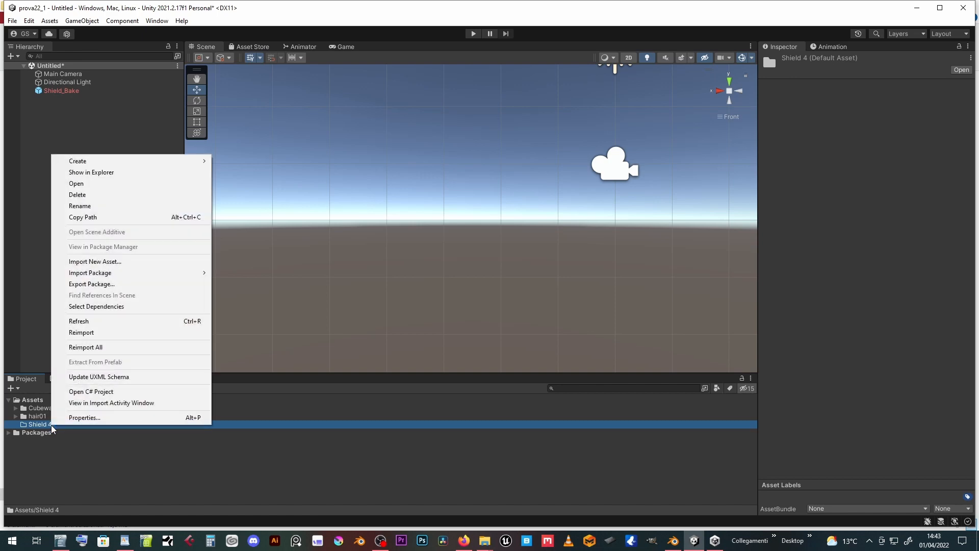
left_click(91, 173)
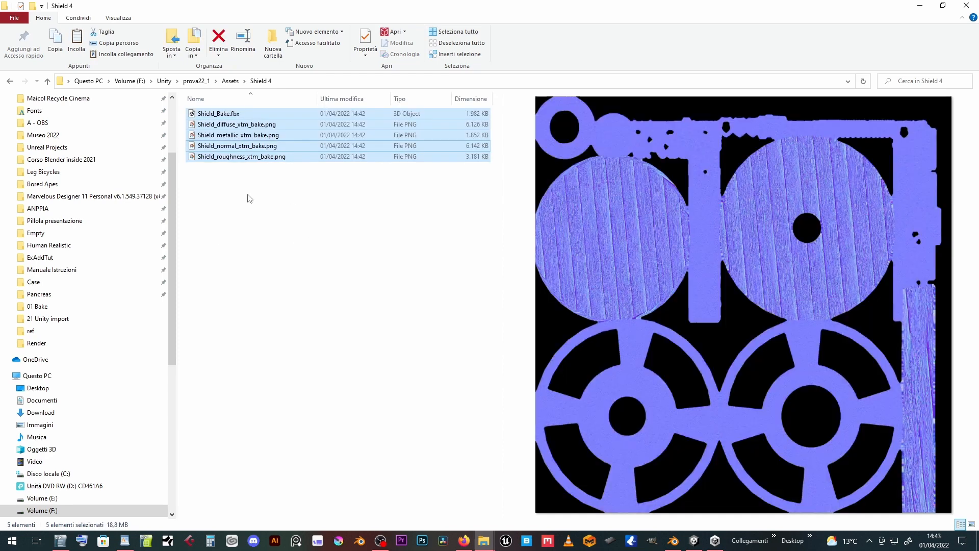
Preview the baked diffuse and normal map PNGs inside Assets\Shield 4
left_click(236, 125)
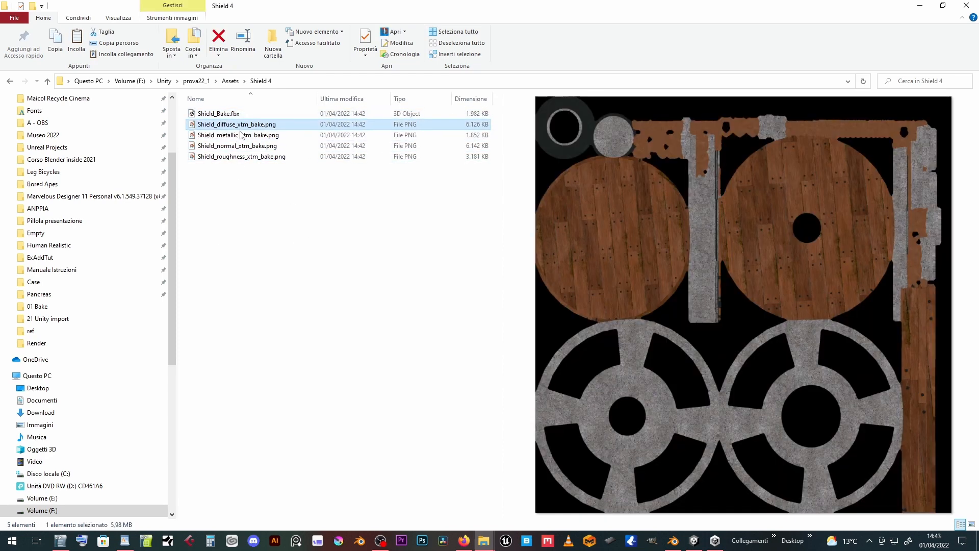
left_click(238, 145)
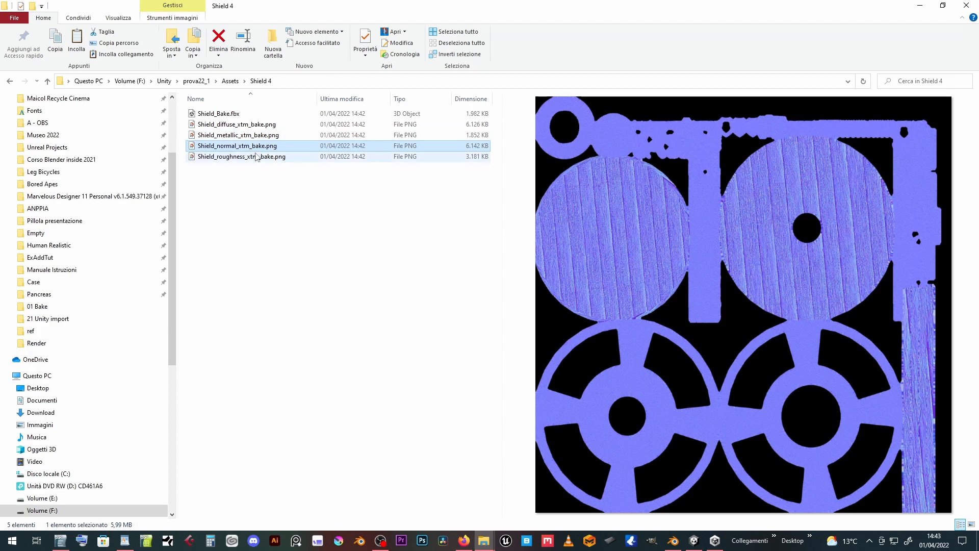
left_click(237, 124)
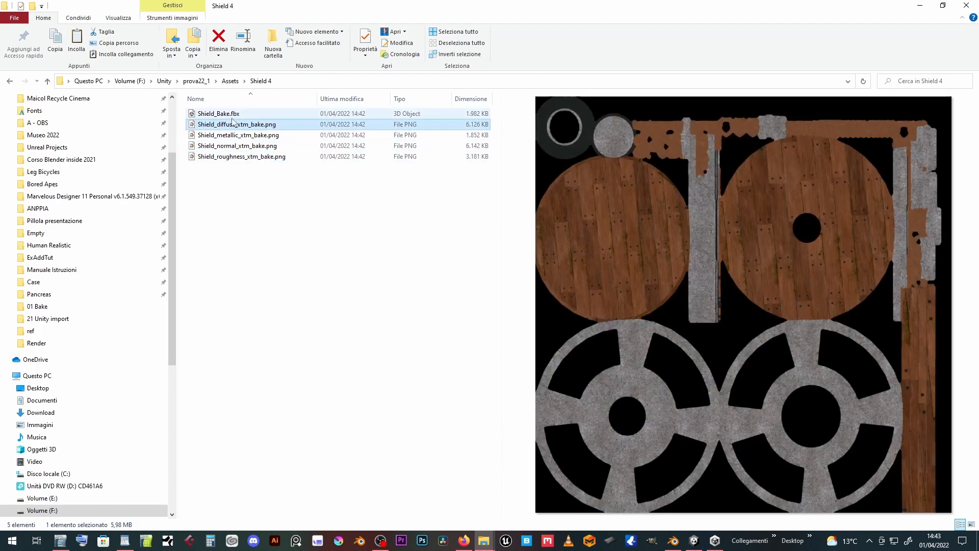
left_click(219, 113)
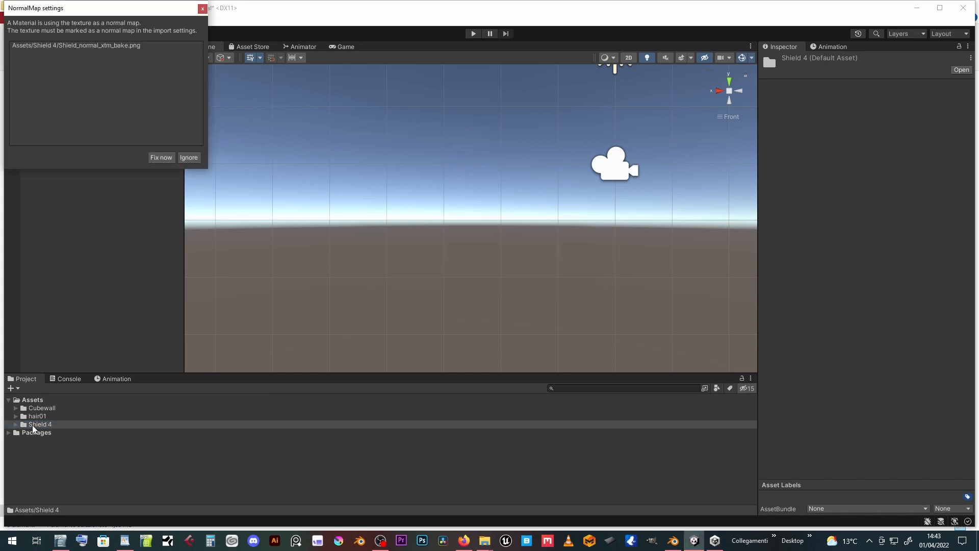
Place Shield_Bake in the scene with Rotation X 0 and fix the normal map import
left_click(40, 424)
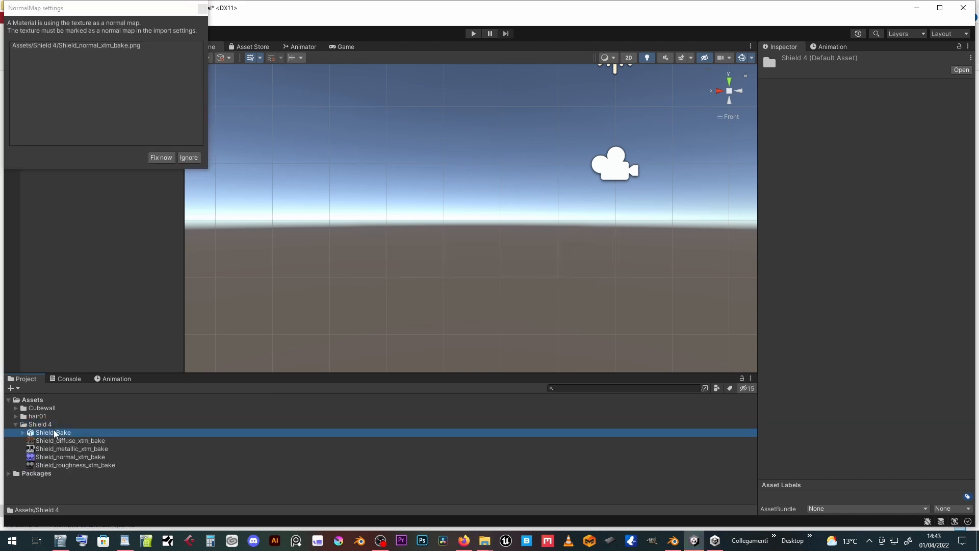
left_click(53, 432)
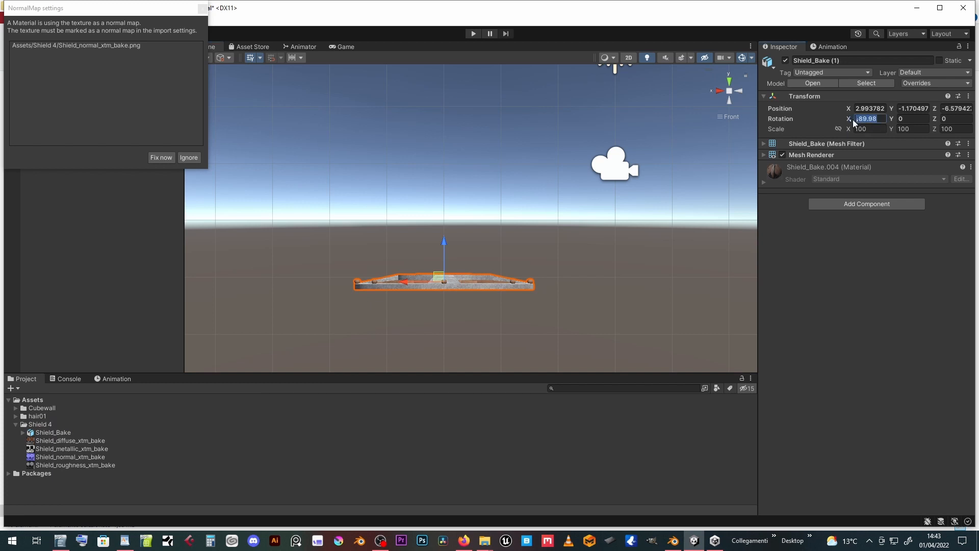
type("0")
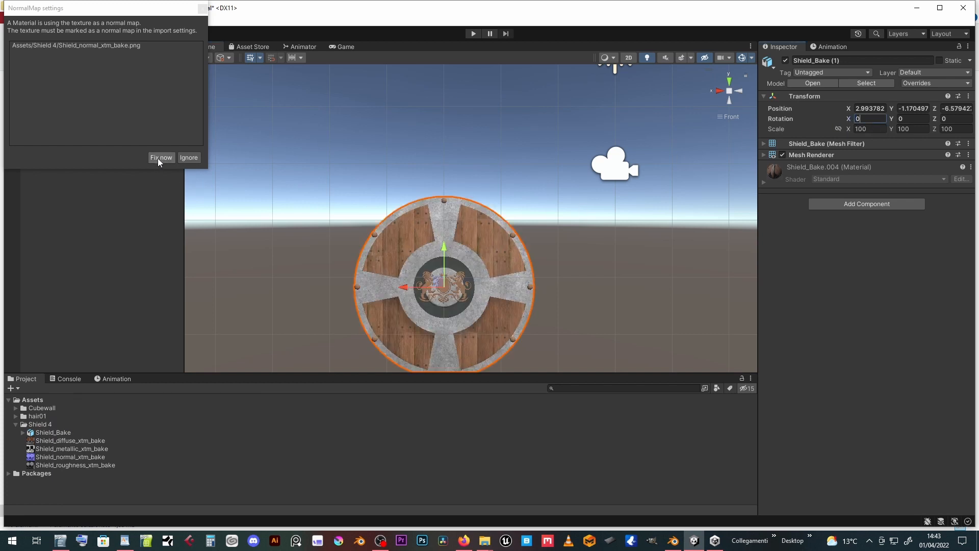
left_click(161, 158)
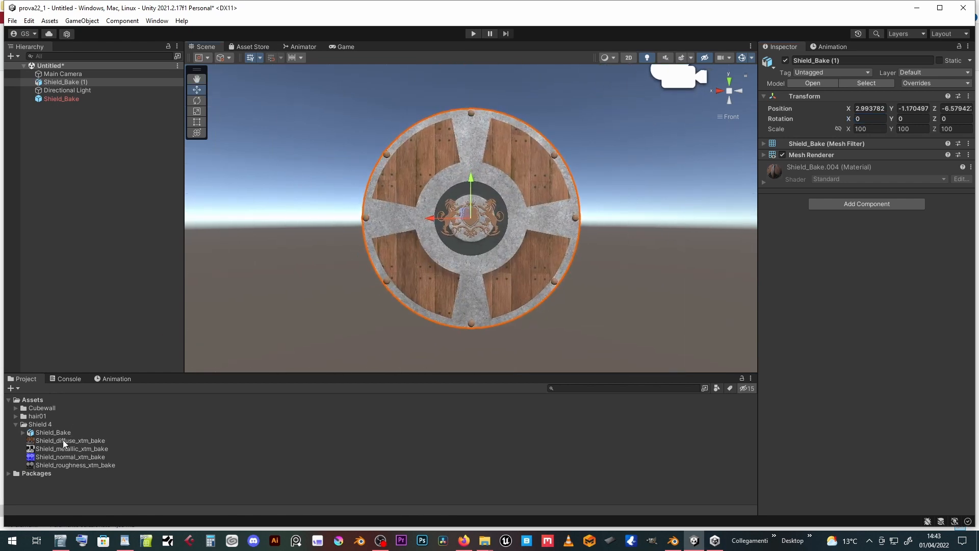
Extract Shield_Bake's embedded material into Shield 4 and select Shield_Bake.004
left_click(53, 432)
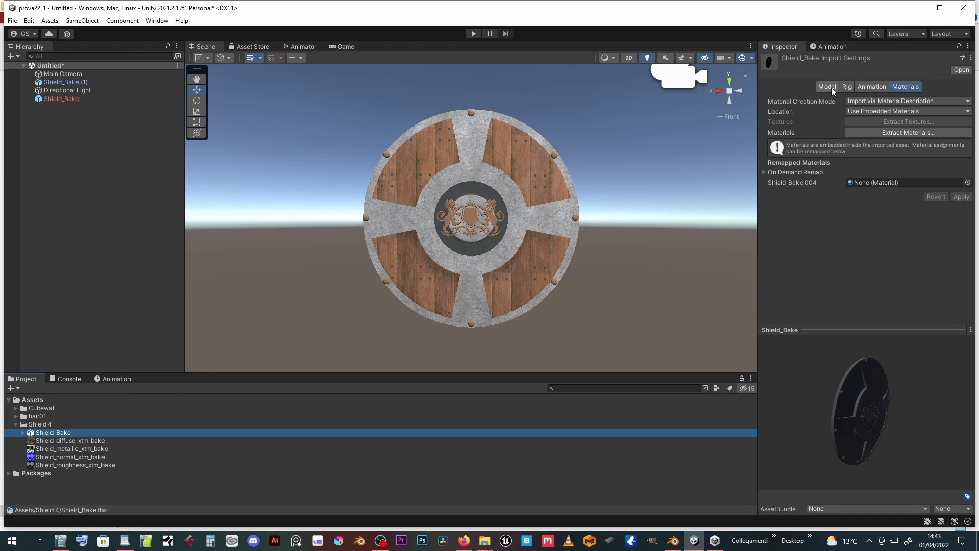
left_click(824, 86)
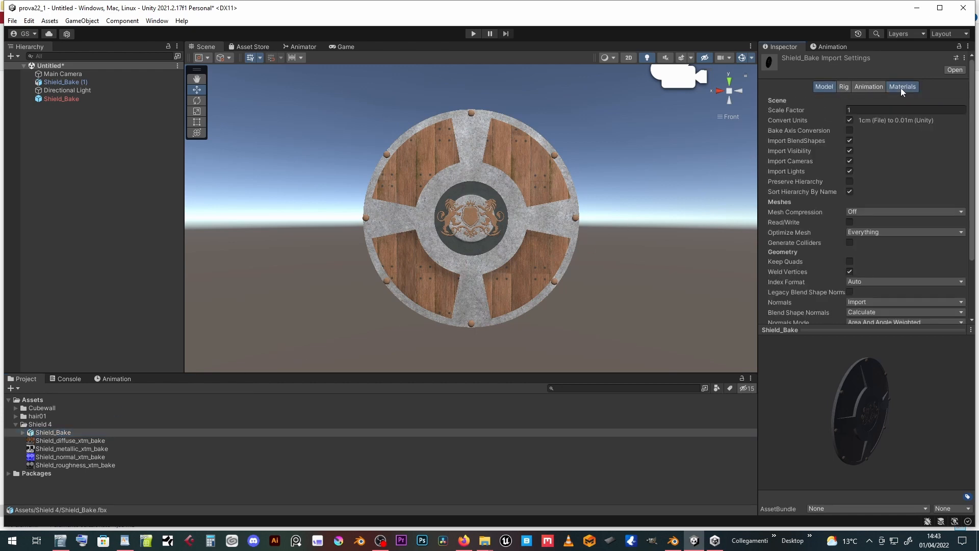
left_click(902, 86)
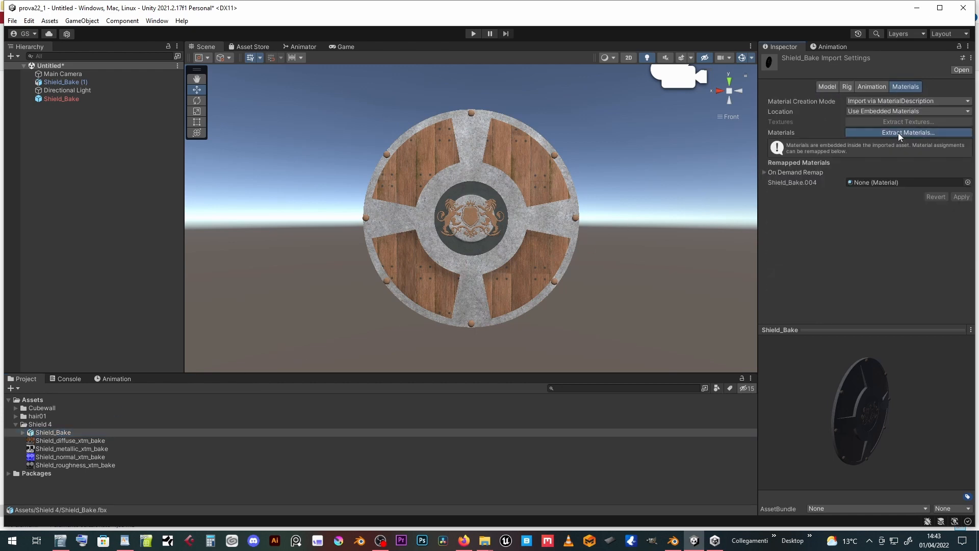
left_click(907, 133)
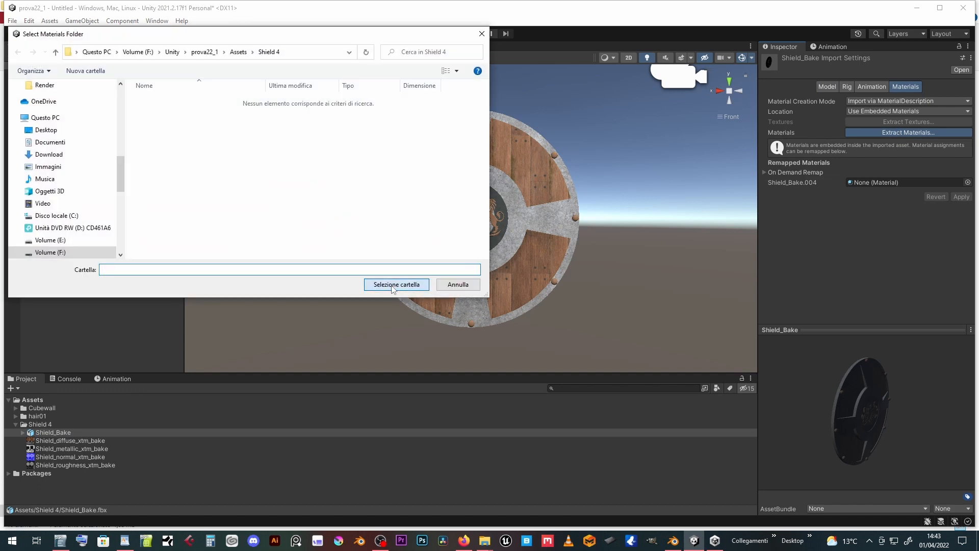
left_click(395, 284)
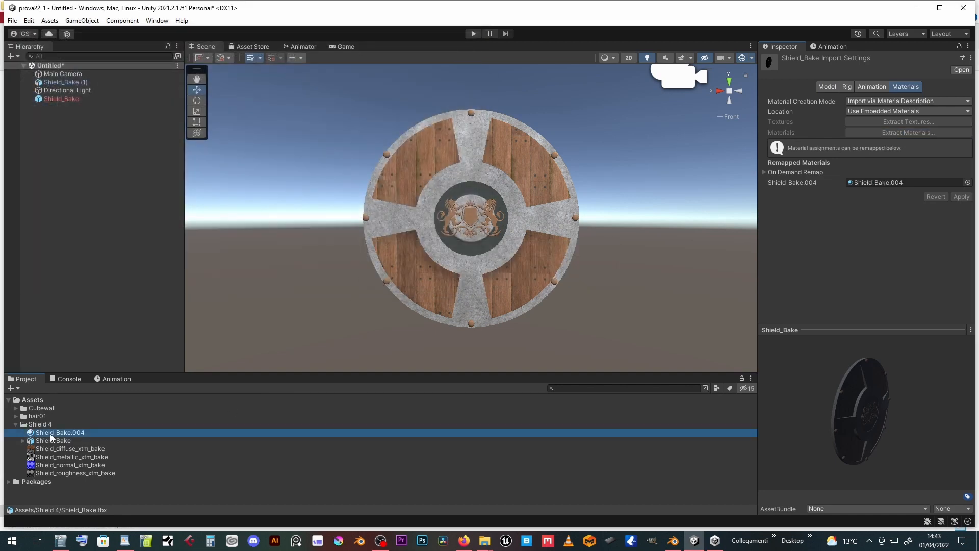
left_click(59, 432)
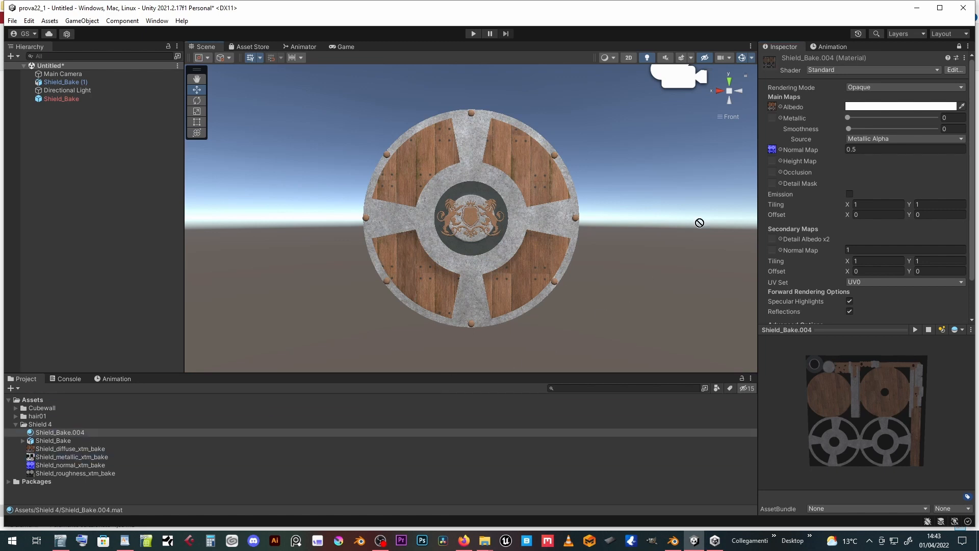
Put the metallic map in Shield_Bake.004's Metallic slot and use the Autodesk Interactive shader
left_click_drag(847, 128, 935, 129)
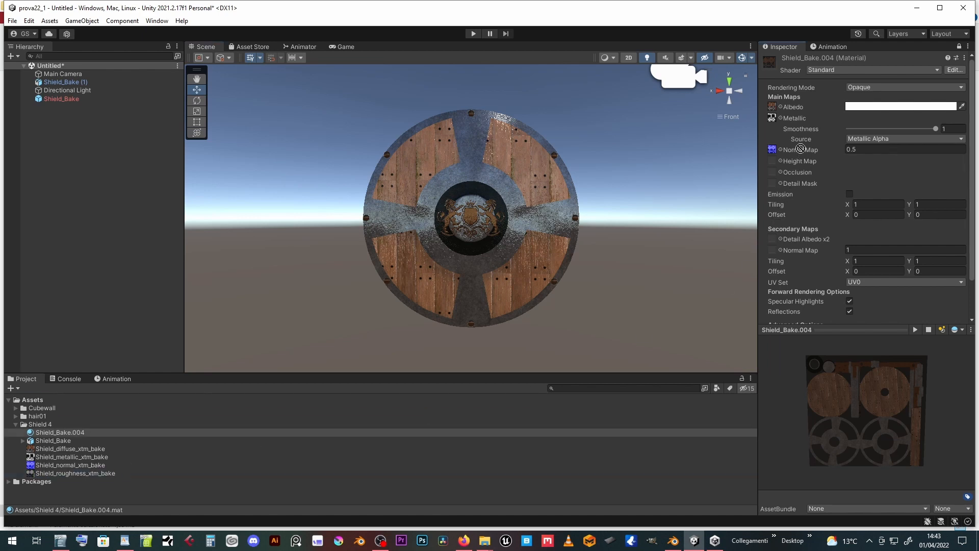
left_click(59, 432)
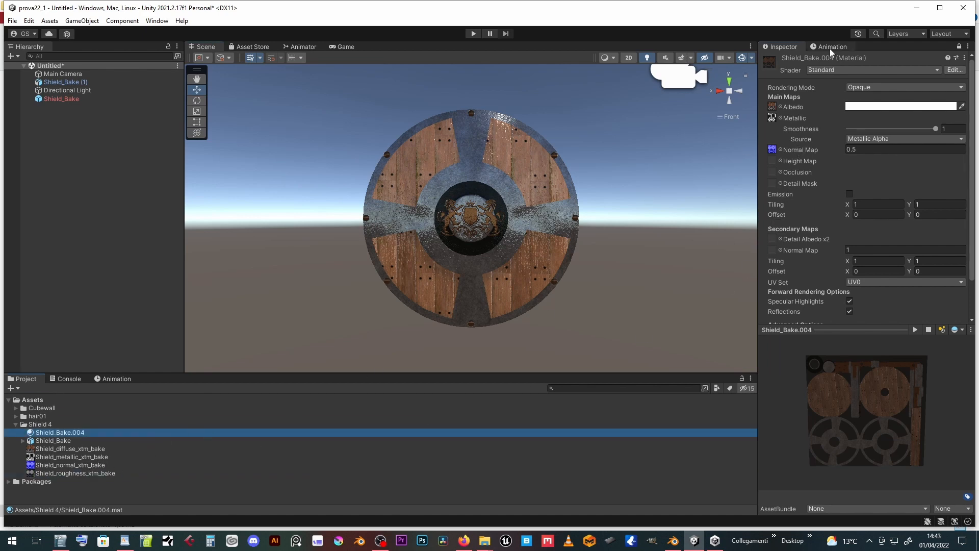
left_click(871, 70)
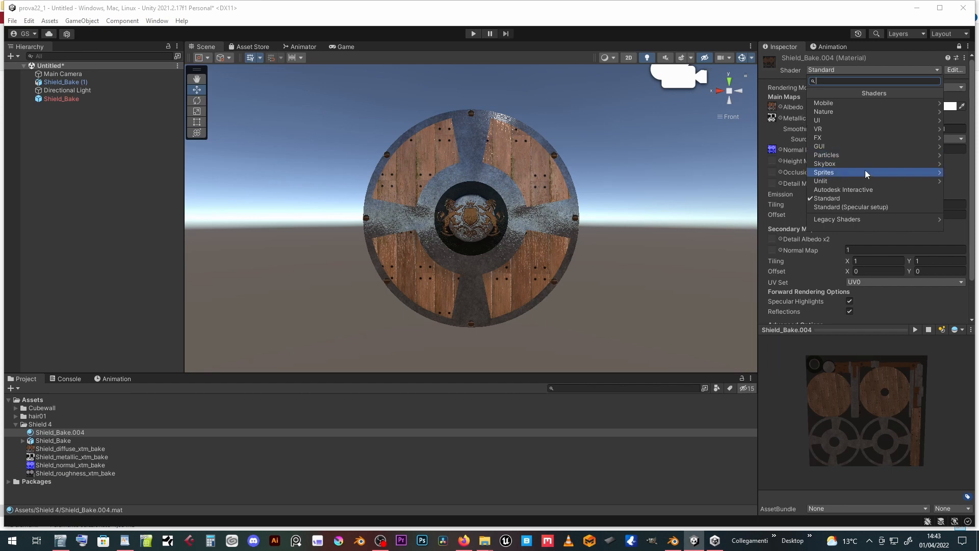
left_click(843, 189)
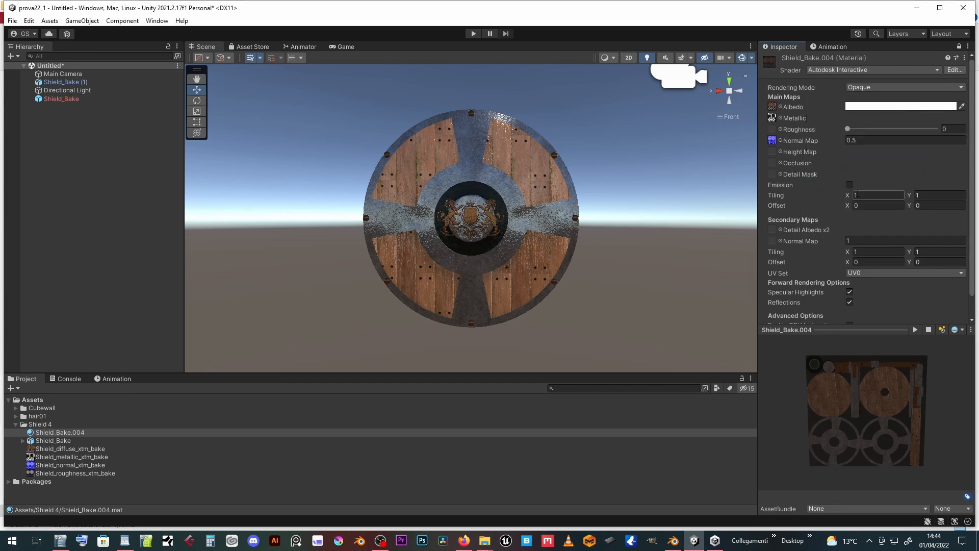